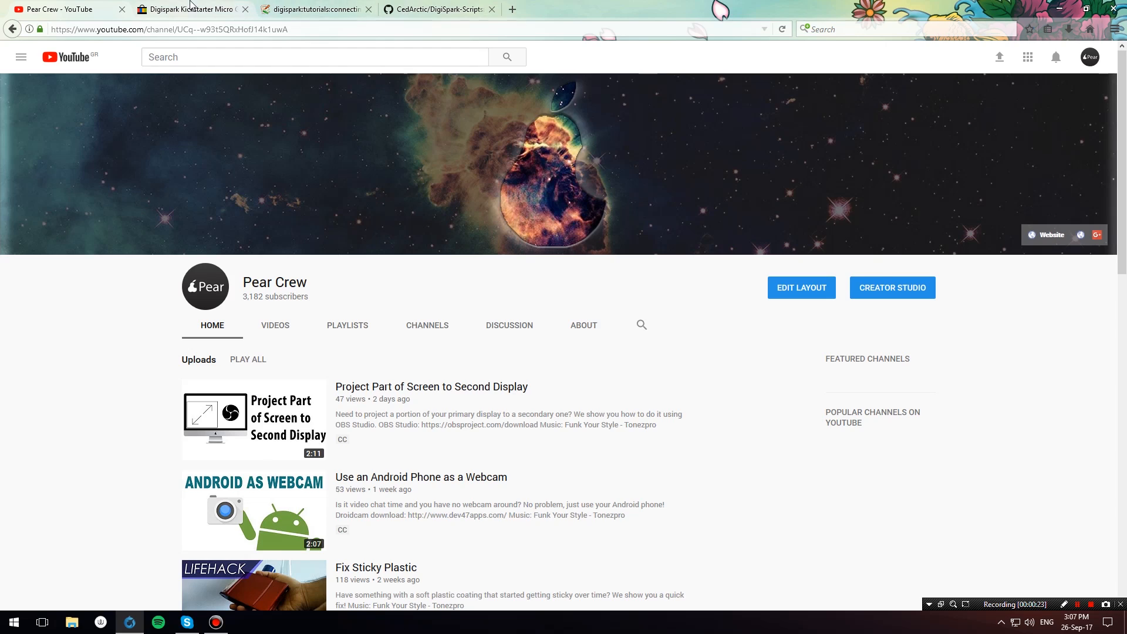
Switch Firefox to the eBay listing for the Digispark Kickstarter ATTINY85 board
{"action": "left_click", "coordinate": [188, 8]}
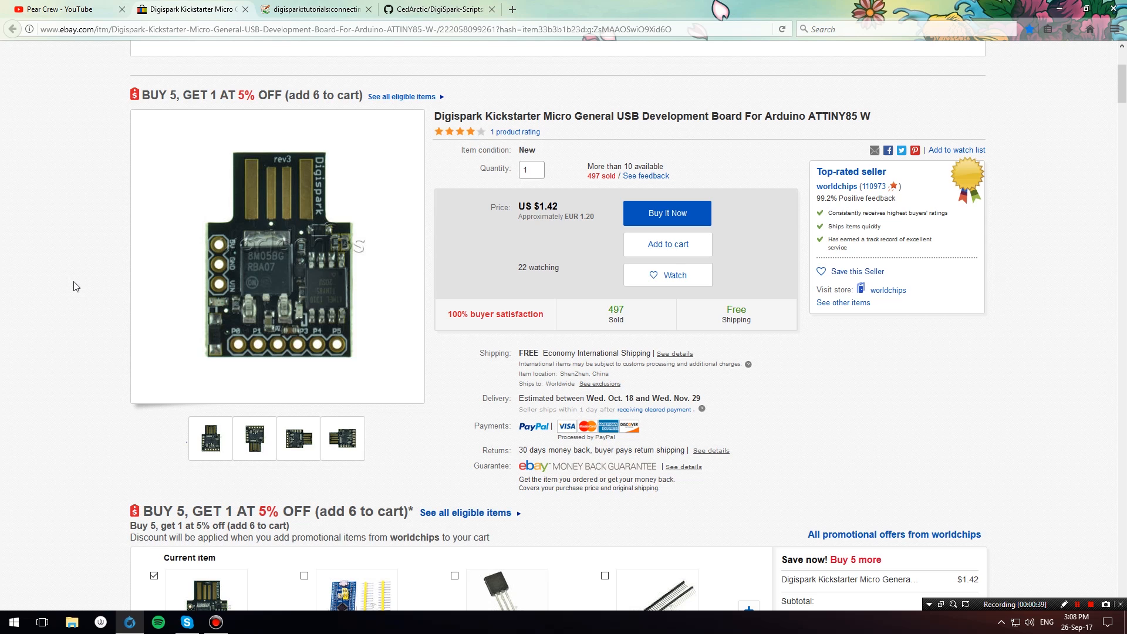
{"action": "mouse_move", "coordinate": [533, 319]}
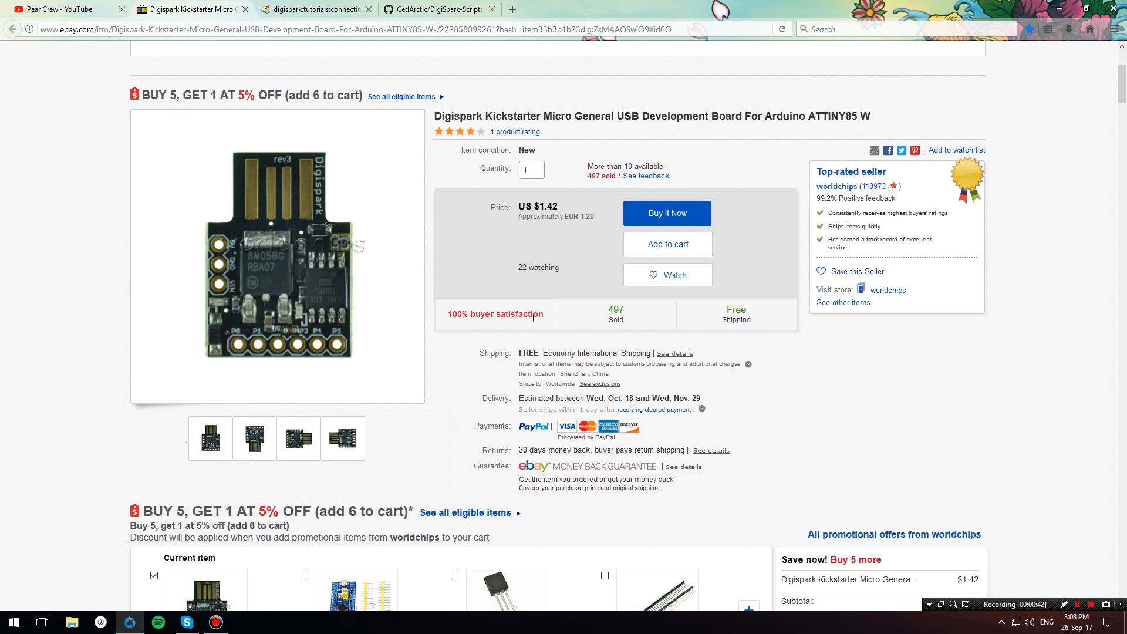
{"action": "mouse_move", "coordinate": [511, 237]}
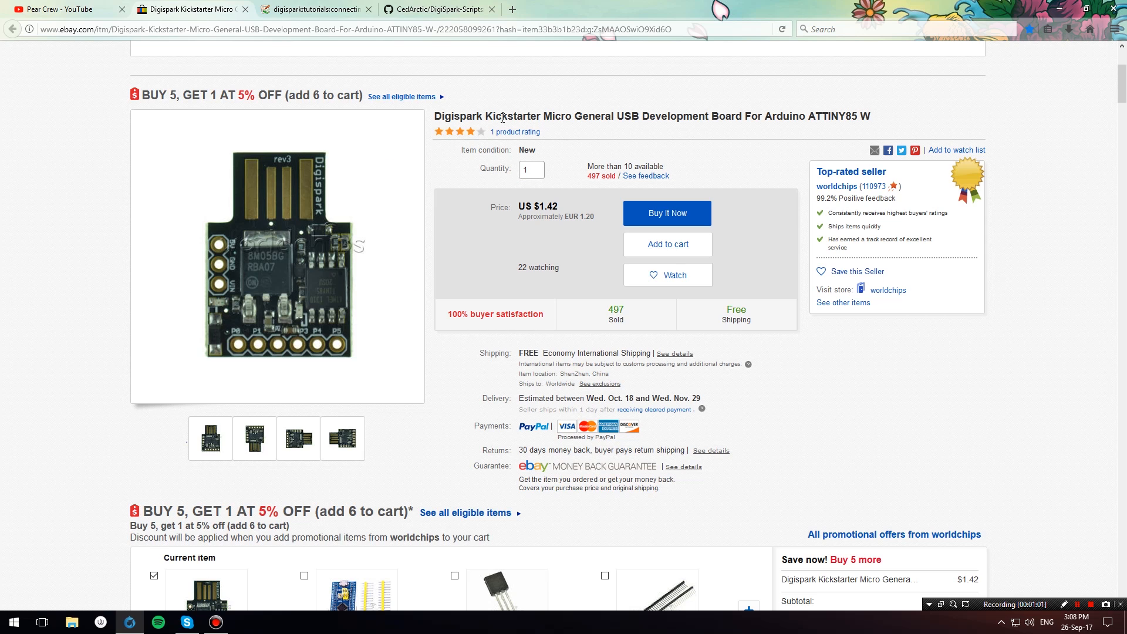
{"action": "mouse_move", "coordinate": [510, 95]}
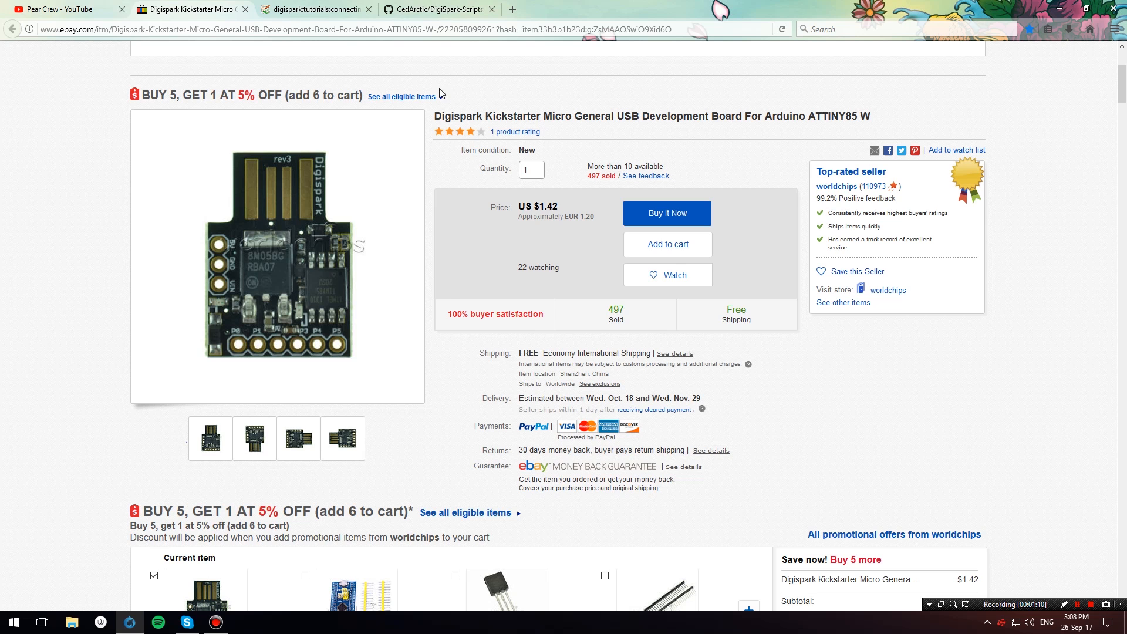
Switch to the Digistump Wiki page 'Connecting and Programming Your Digispark'
{"action": "left_click", "coordinate": [311, 9]}
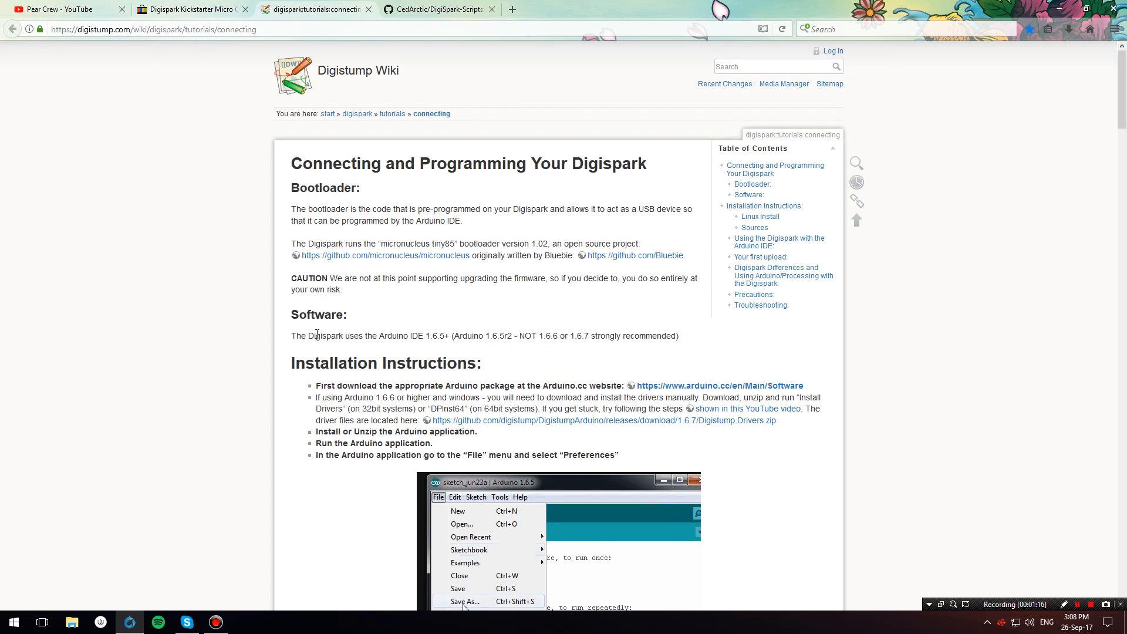
Scroll to the wiki's installation steps, then switch to the CedArctic DigiSpark-Scripts GitHub page
{"action": "scroll", "scroll_direction": "down", "scroll_amount": 3}
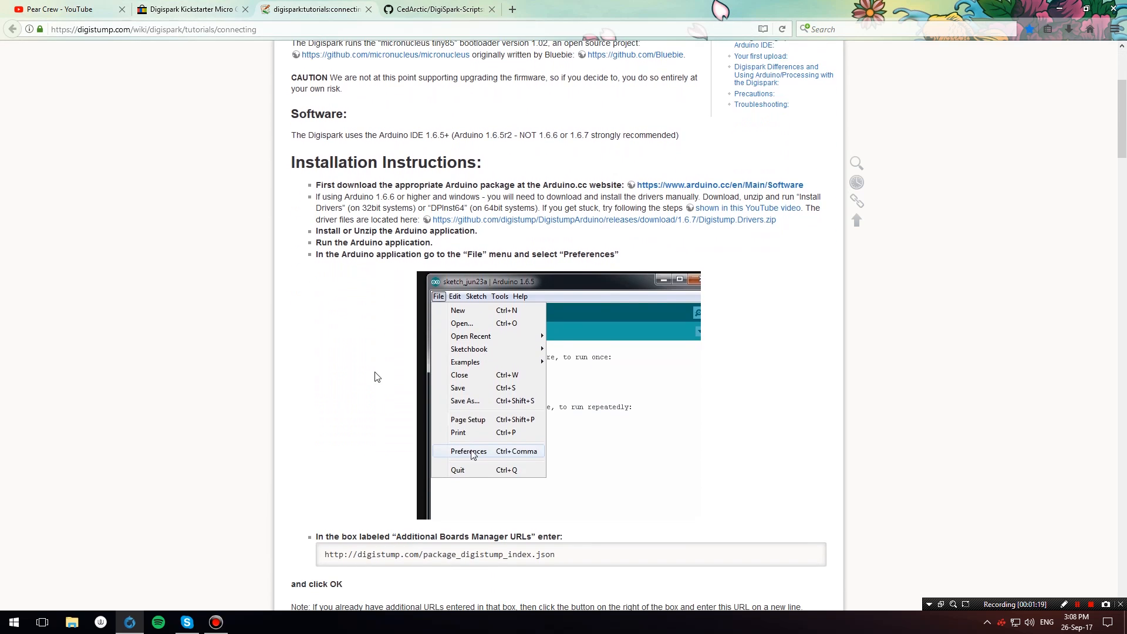
{"action": "mouse_move", "coordinate": [453, 354]}
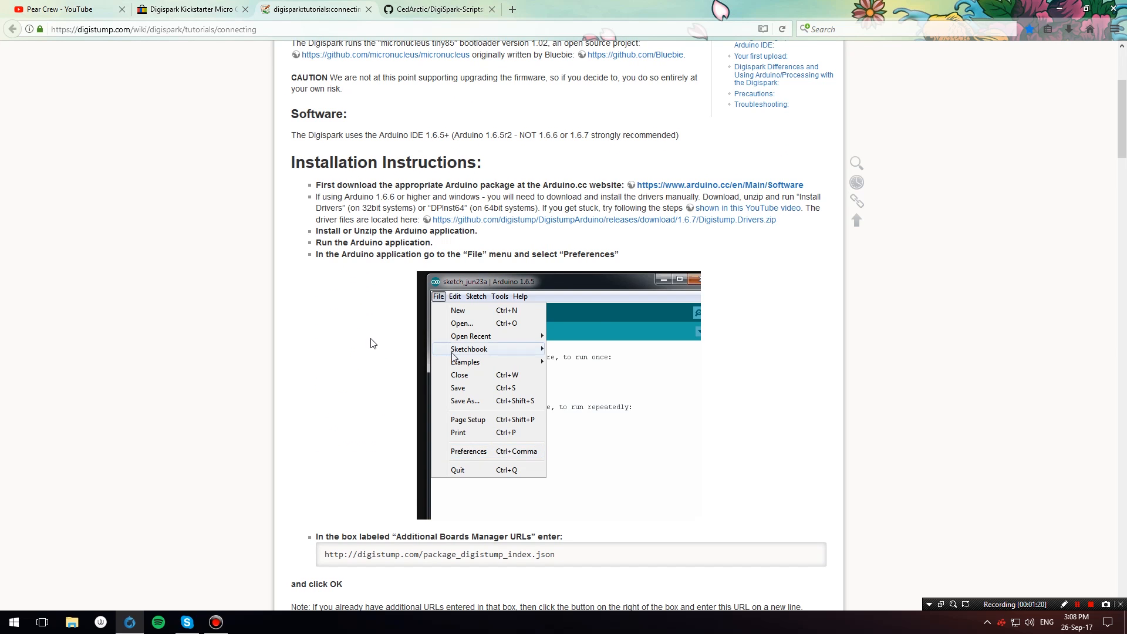
{"action": "mouse_move", "coordinate": [474, 455]}
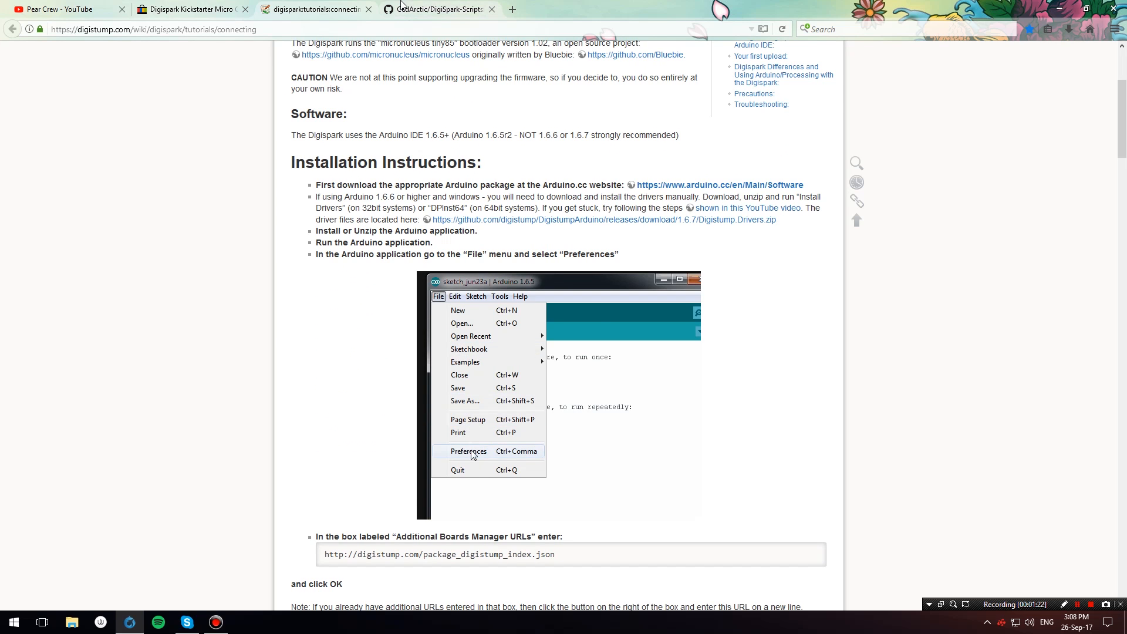
{"action": "left_click", "coordinate": [444, 9]}
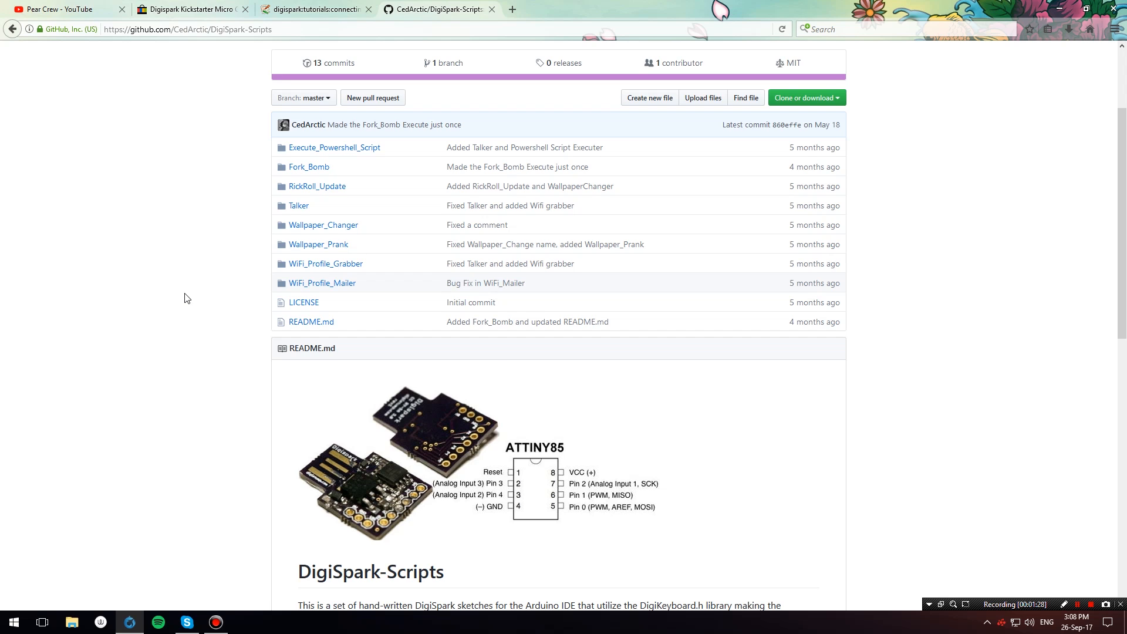
Open WiFi_Profile_Mailer/WiFi_Profile_Mailer.ino in the repository and view its raw source
{"action": "scroll", "scroll_direction": "down", "scroll_amount": 3}
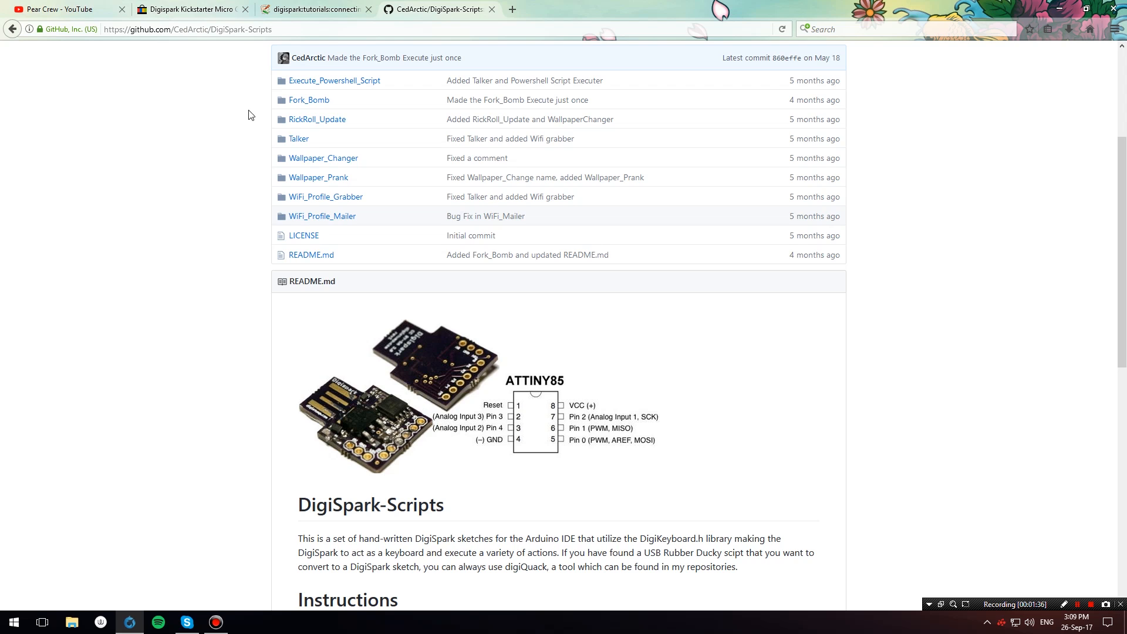
{"action": "mouse_move", "coordinate": [608, 372]}
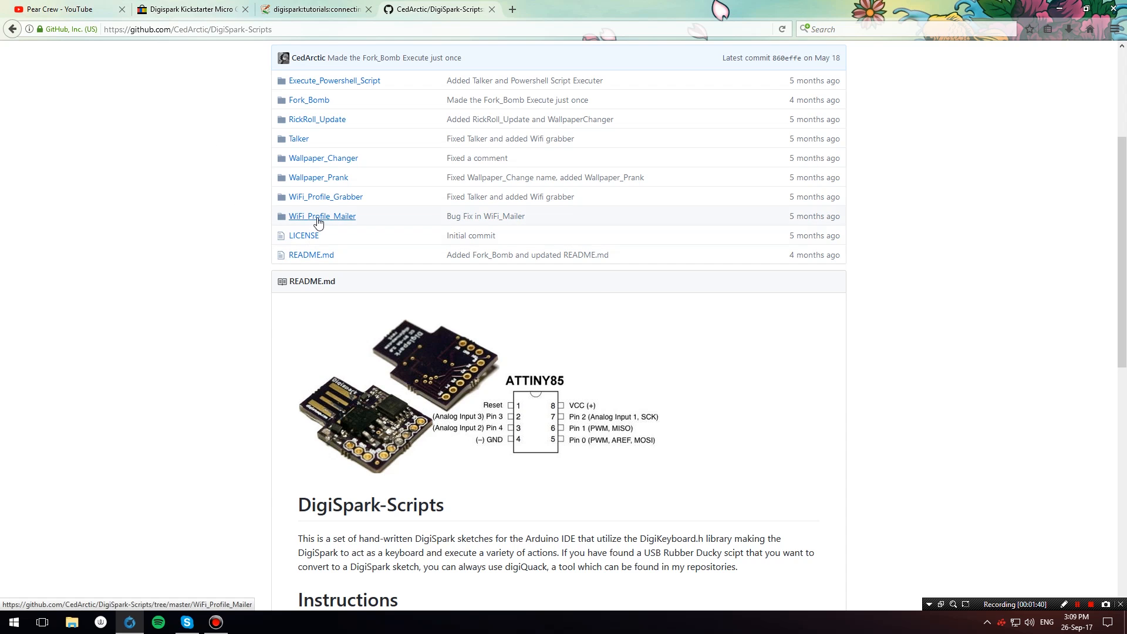
{"action": "left_click", "coordinate": [322, 216]}
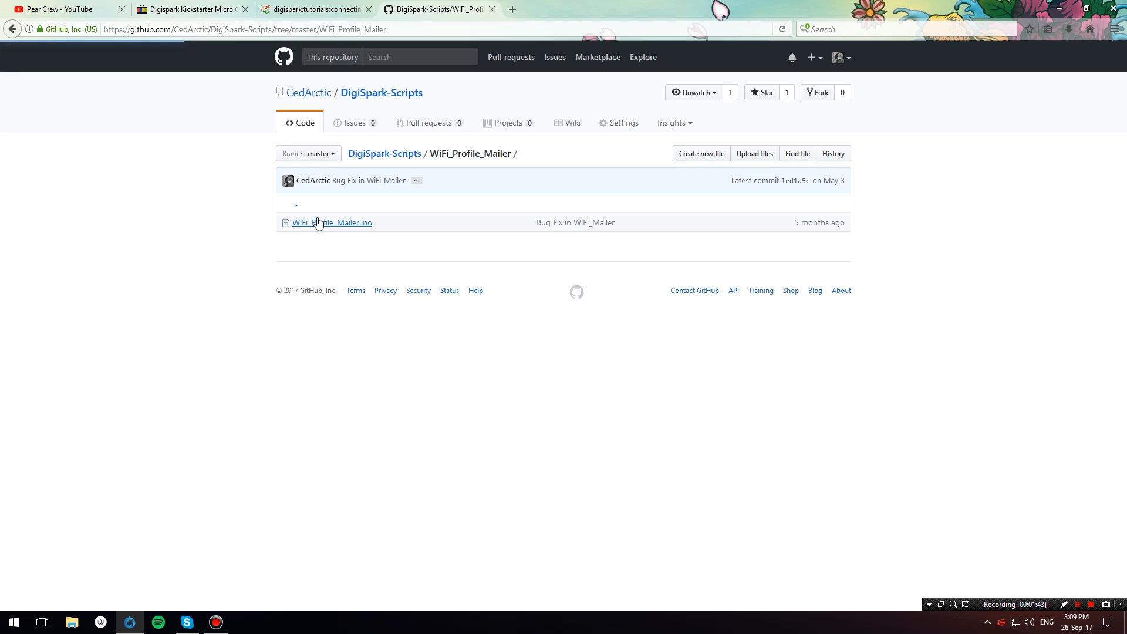
{"action": "mouse_move", "coordinate": [330, 228]}
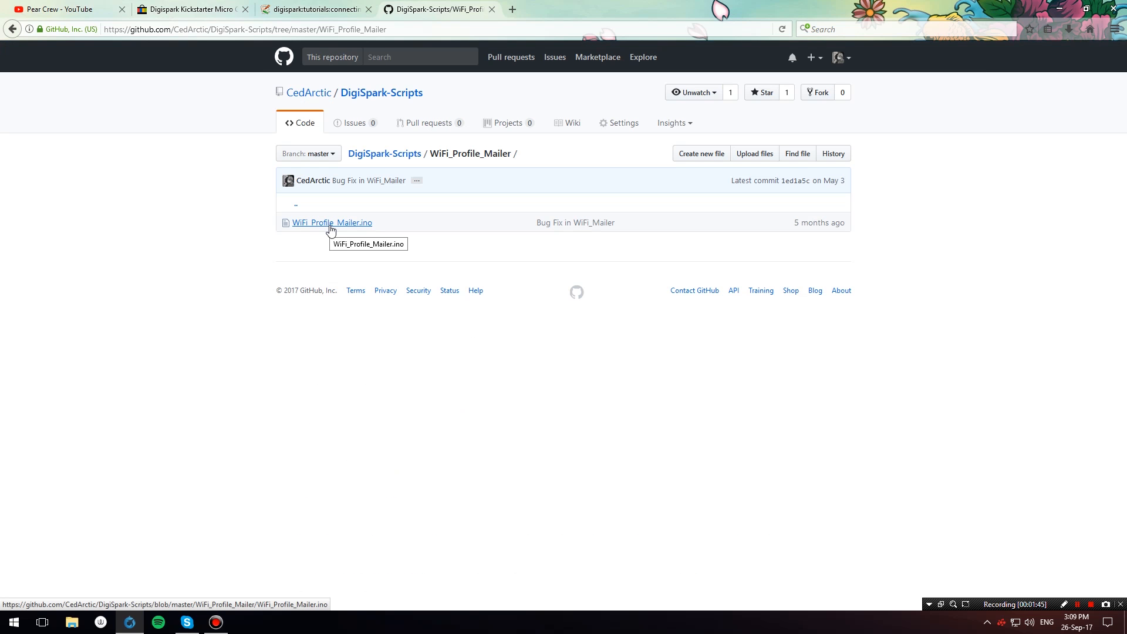
{"action": "left_click", "coordinate": [332, 223]}
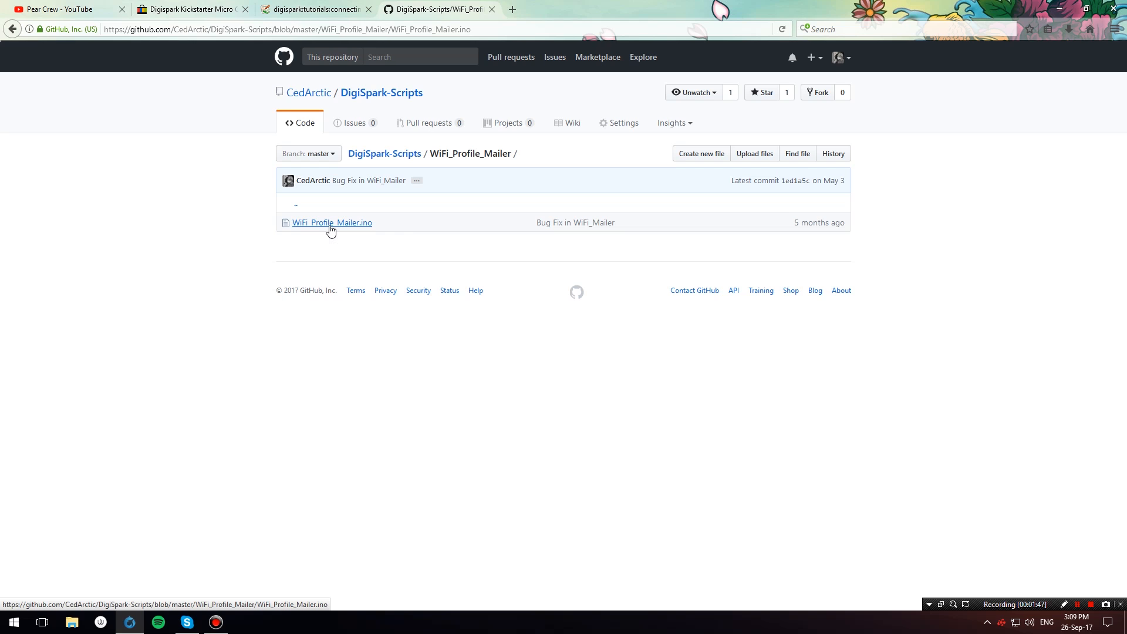
{"action": "left_click", "coordinate": [332, 222]}
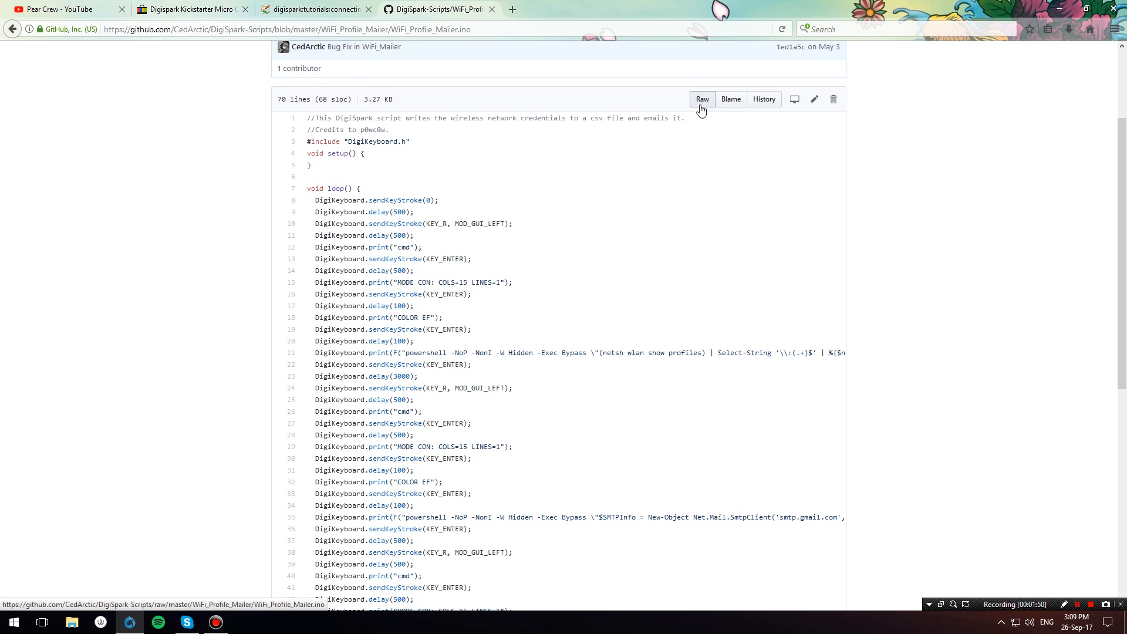
{"action": "left_click", "coordinate": [702, 98]}
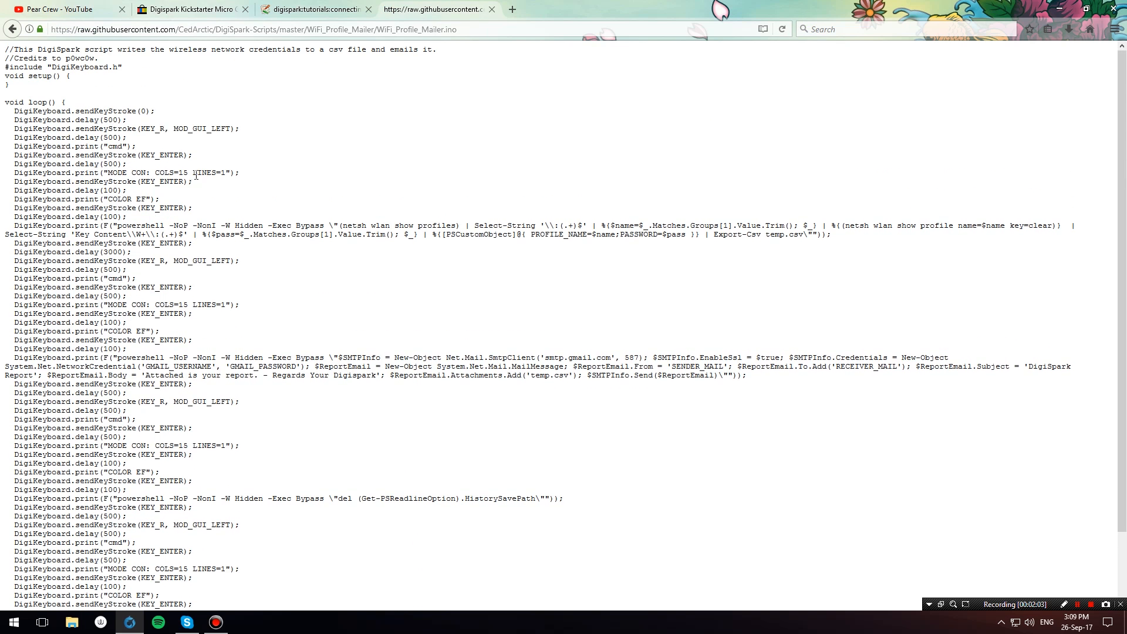
{"action": "mouse_move", "coordinate": [219, 251]}
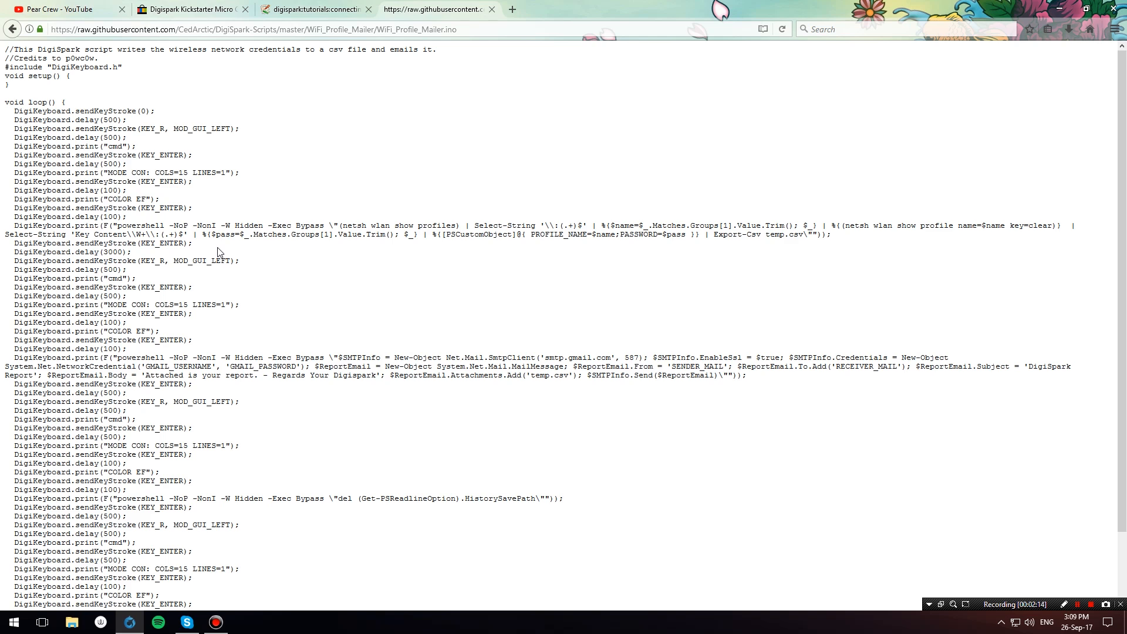
Scroll the raw WiFi_Profile_Mailer script to its end and focus the script text
{"action": "scroll", "scroll_direction": "down", "scroll_amount": 3}
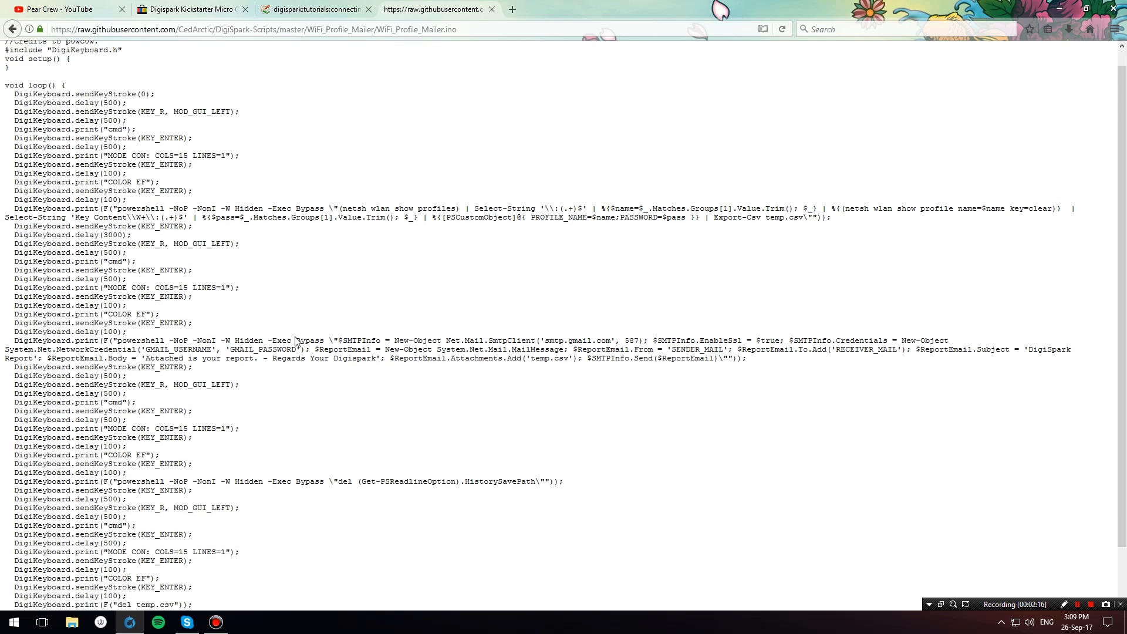
{"action": "scroll", "scroll_direction": "down", "scroll_amount": 3}
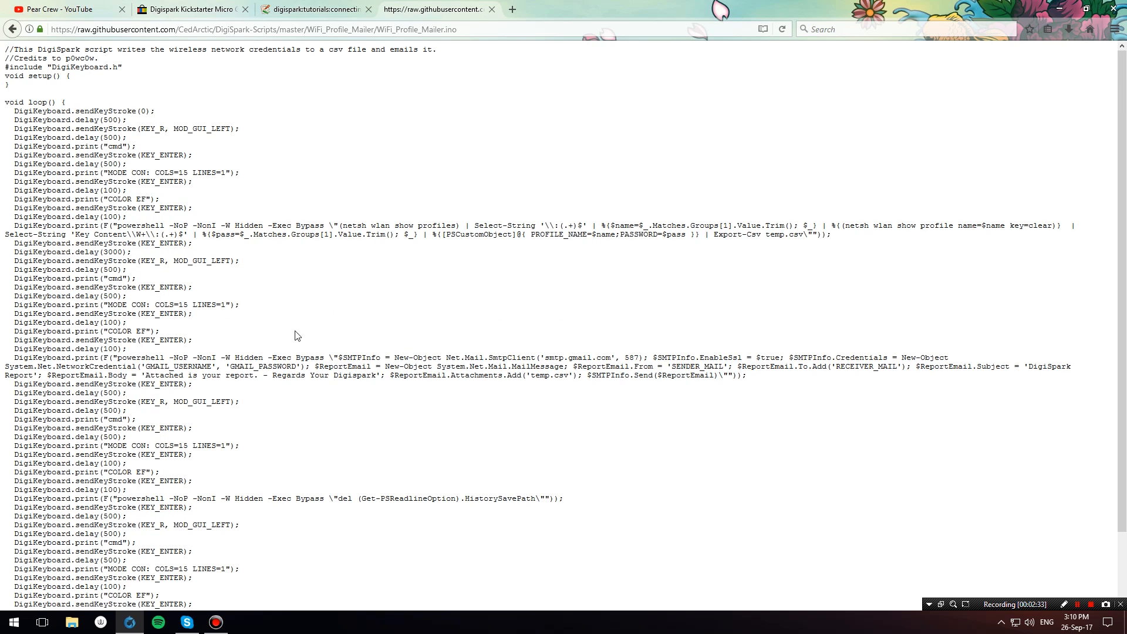
{"action": "left_click", "coordinate": [14, 623]}
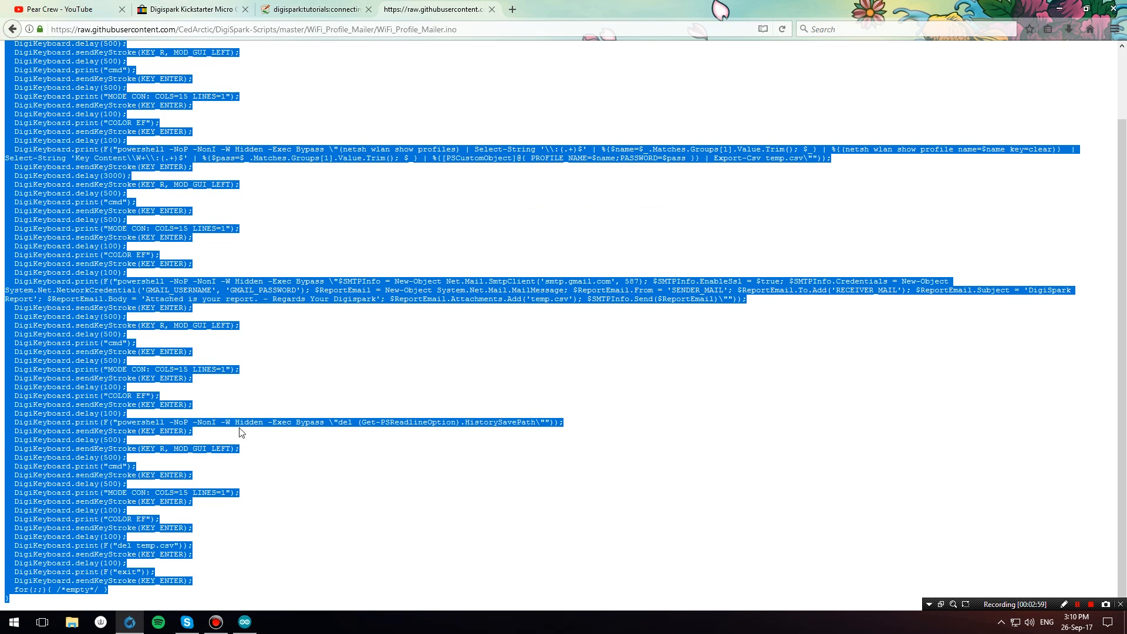
{"action": "mouse_move", "coordinate": [266, 631]}
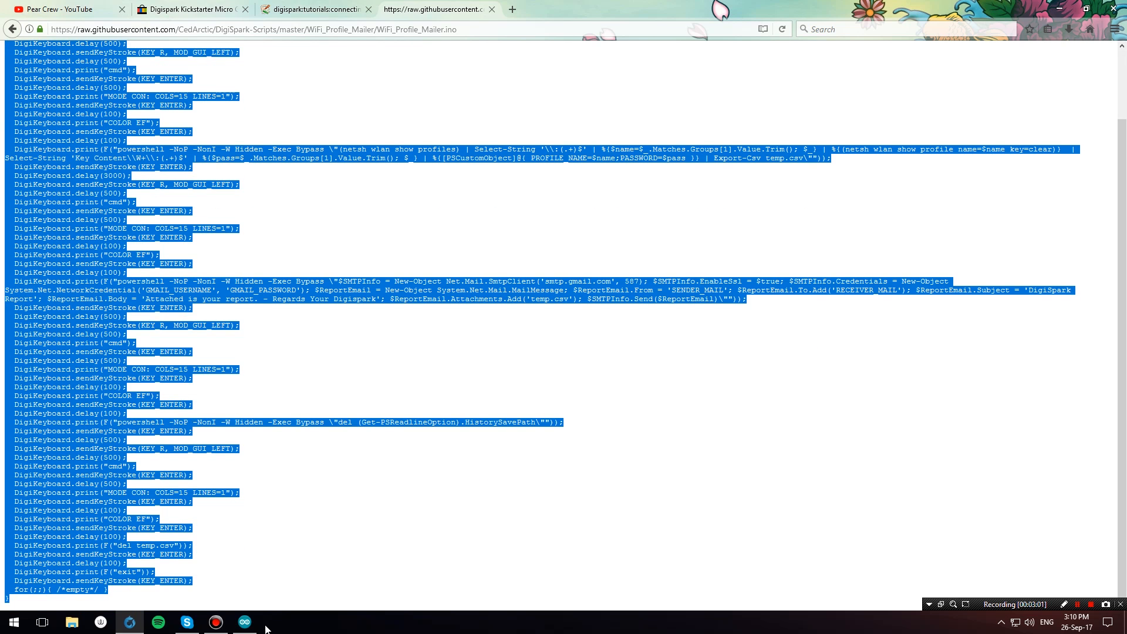
Maximize the Arduino IDE sketch and select the GMAIL_PASSWORD placeholder in the script
{"action": "left_click", "coordinate": [244, 623]}
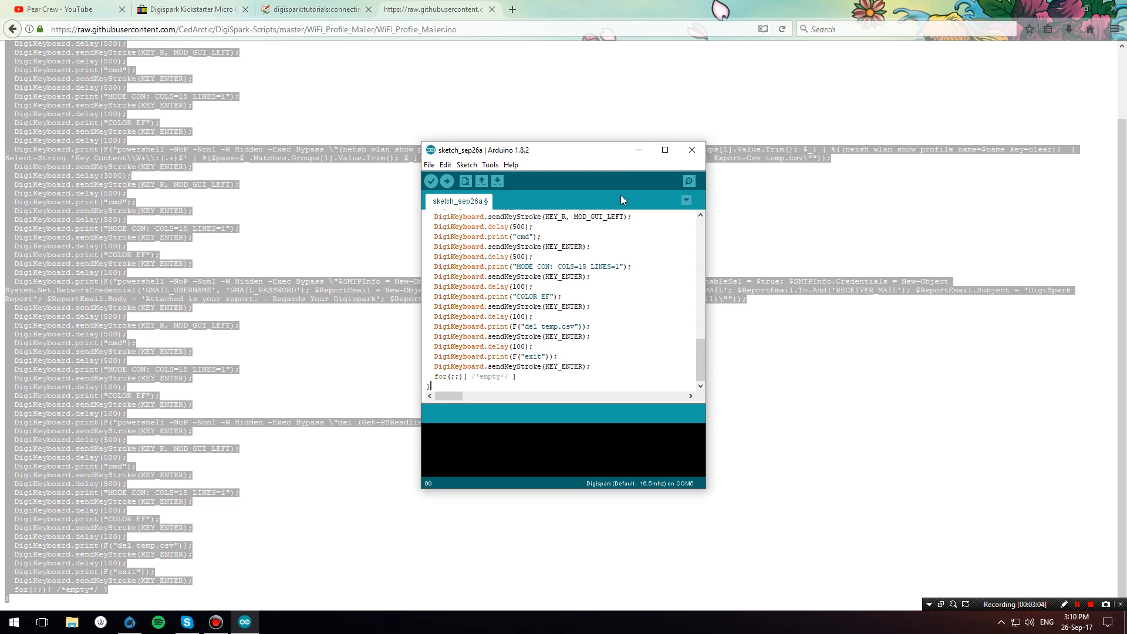
{"action": "left_click", "coordinate": [664, 150]}
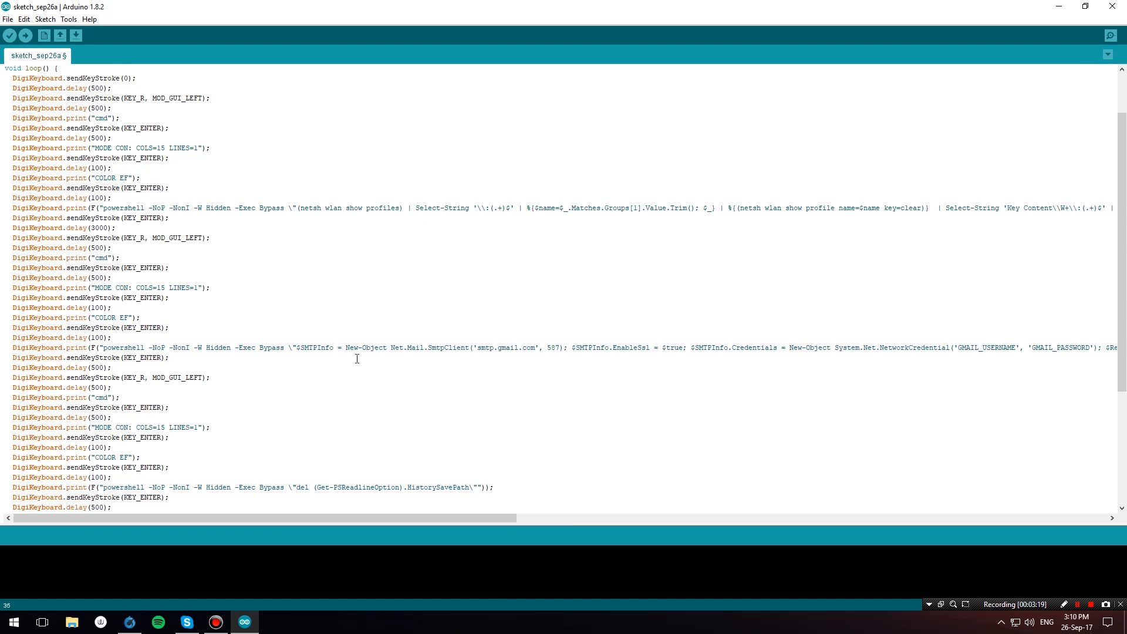
{"action": "mouse_move", "coordinate": [1057, 348]}
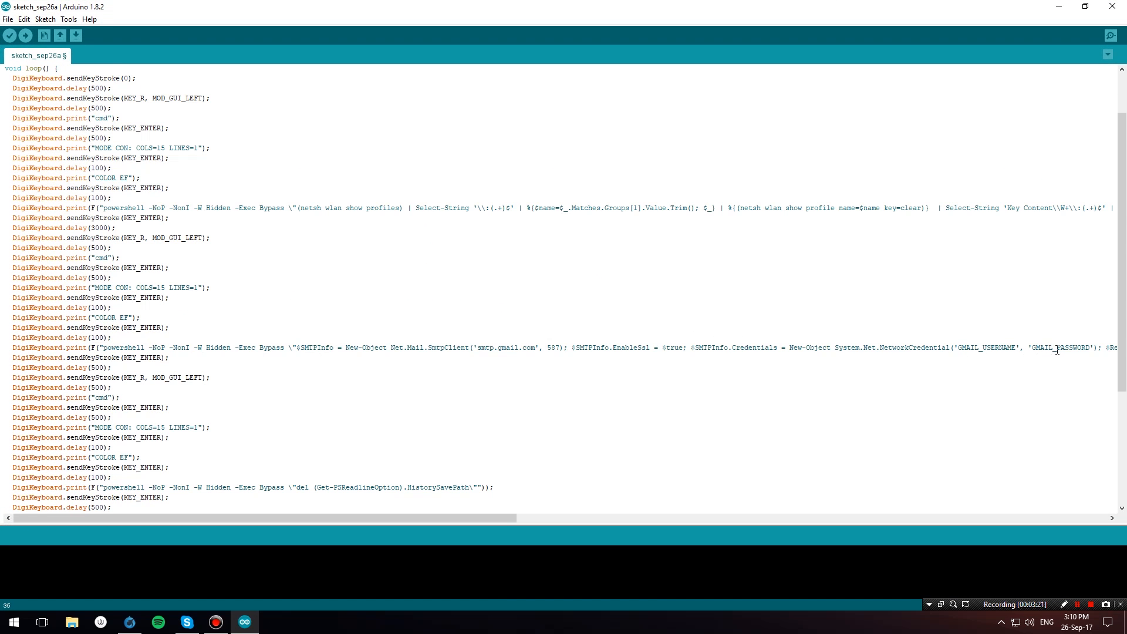
{"action": "left_click_drag", "start_coordinate": [264, 518], "coordinate": [542, 518]}
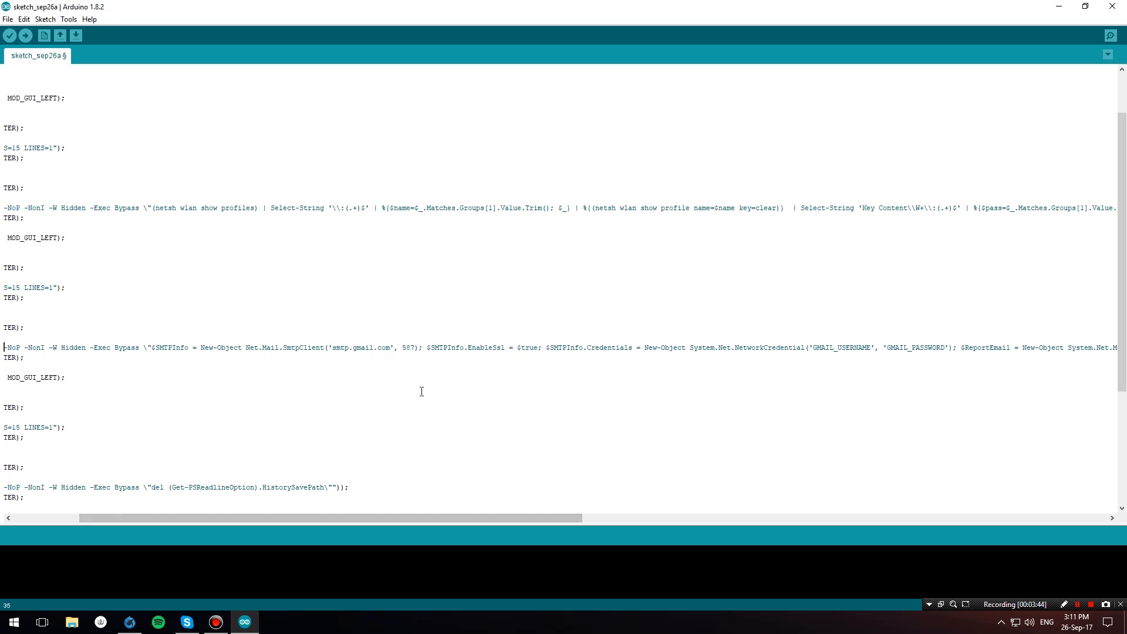
{"action": "mouse_move", "coordinate": [150, 347]}
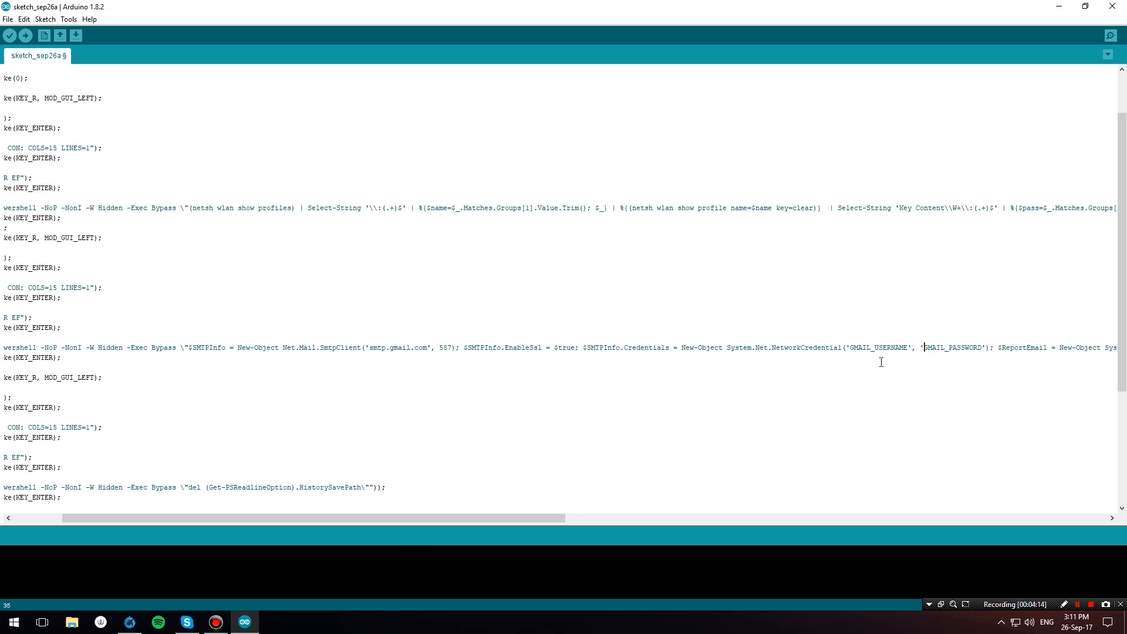
{"action": "double_click", "coordinate": [891, 348]}
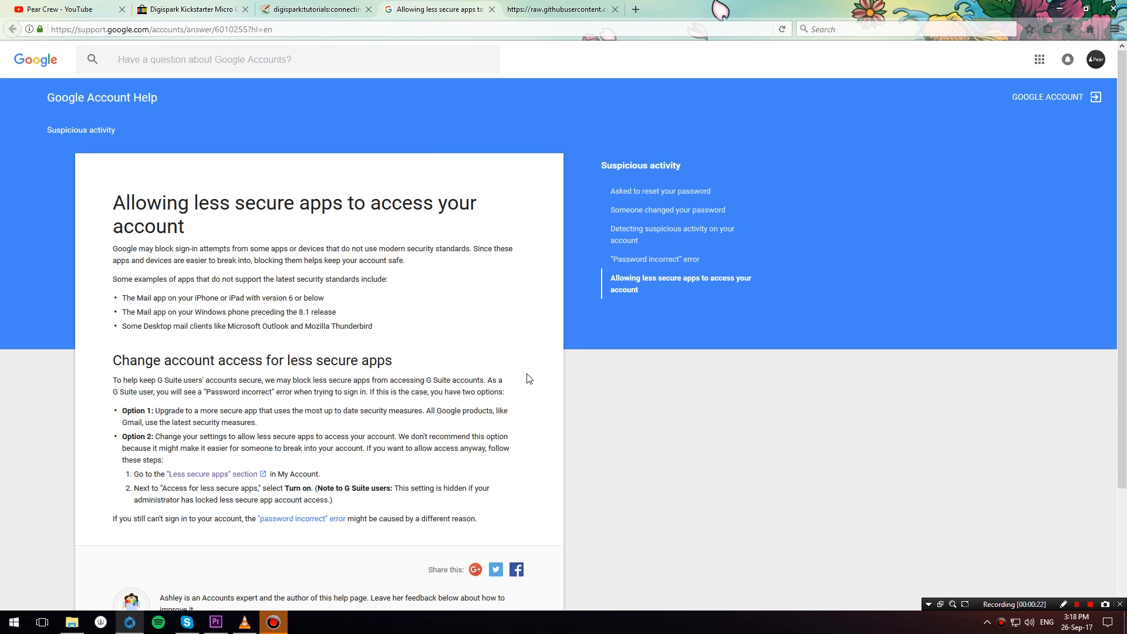
{"action": "mouse_move", "coordinate": [307, 280]}
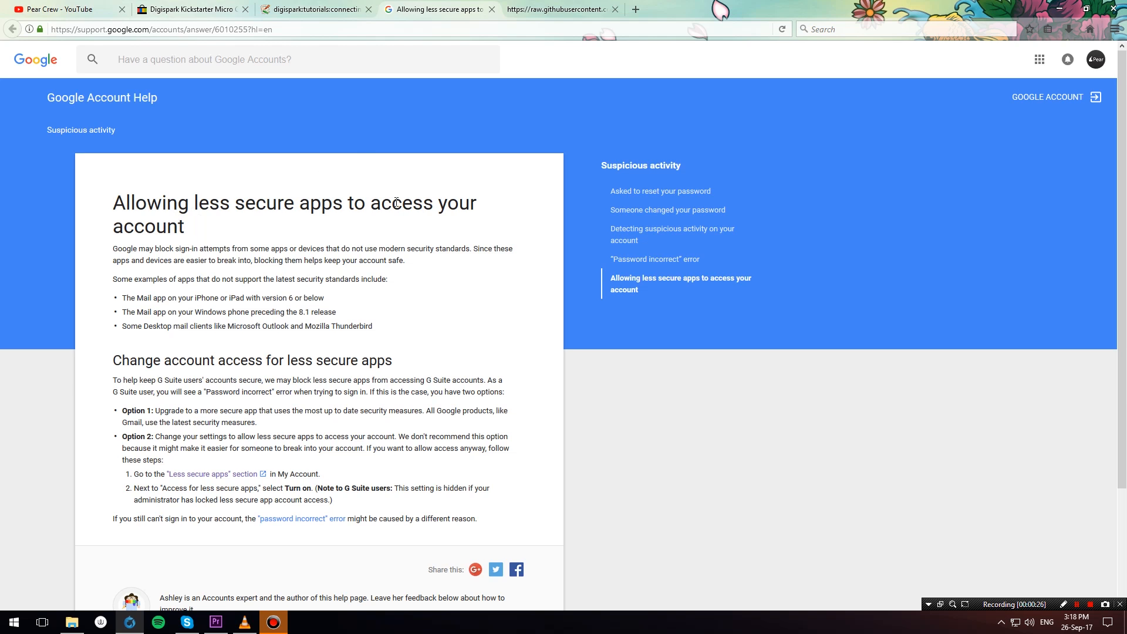
{"action": "mouse_move", "coordinate": [385, 216]}
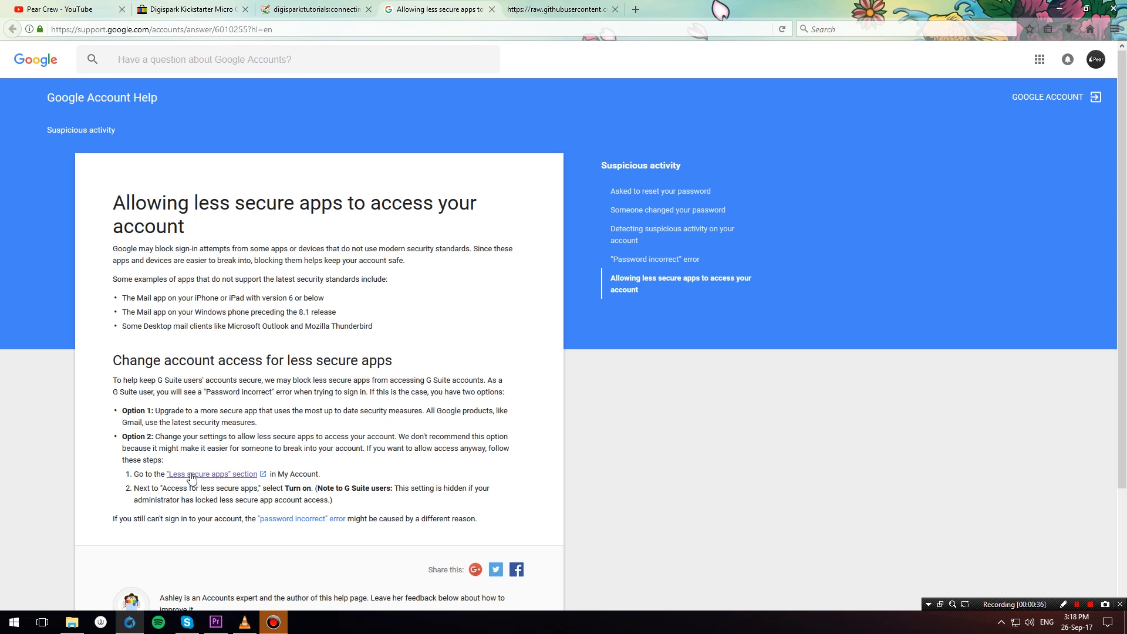
Follow the Option 2 'Less secure apps' link to the account setting page
{"action": "left_click", "coordinate": [210, 474]}
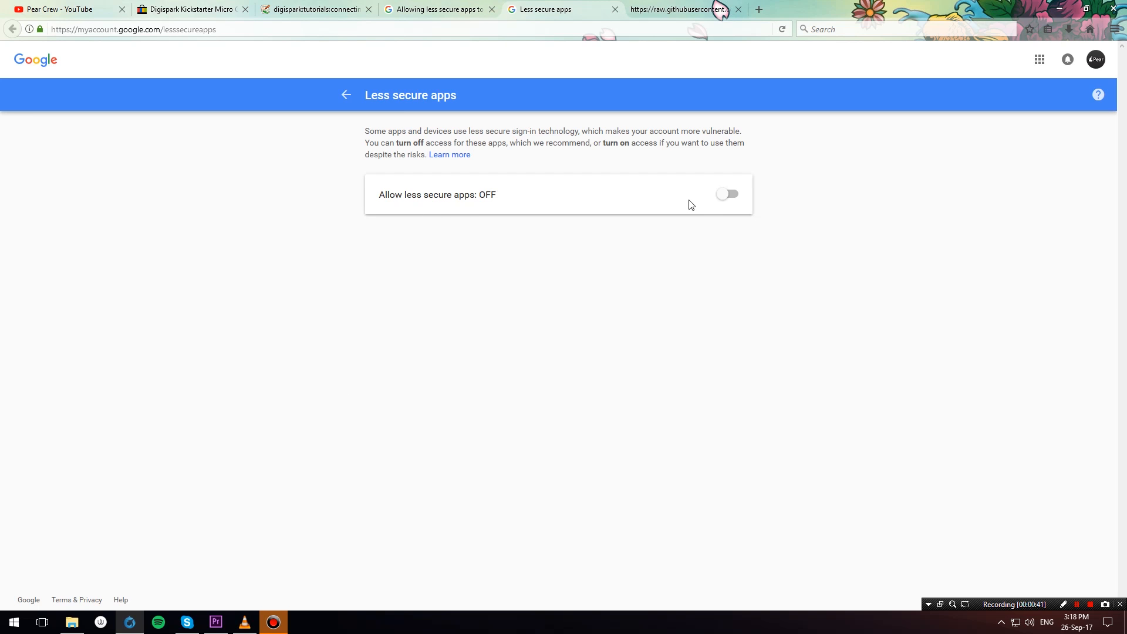
Turn 'Allow less secure apps' ON in the Google Account
{"action": "left_click", "coordinate": [728, 193]}
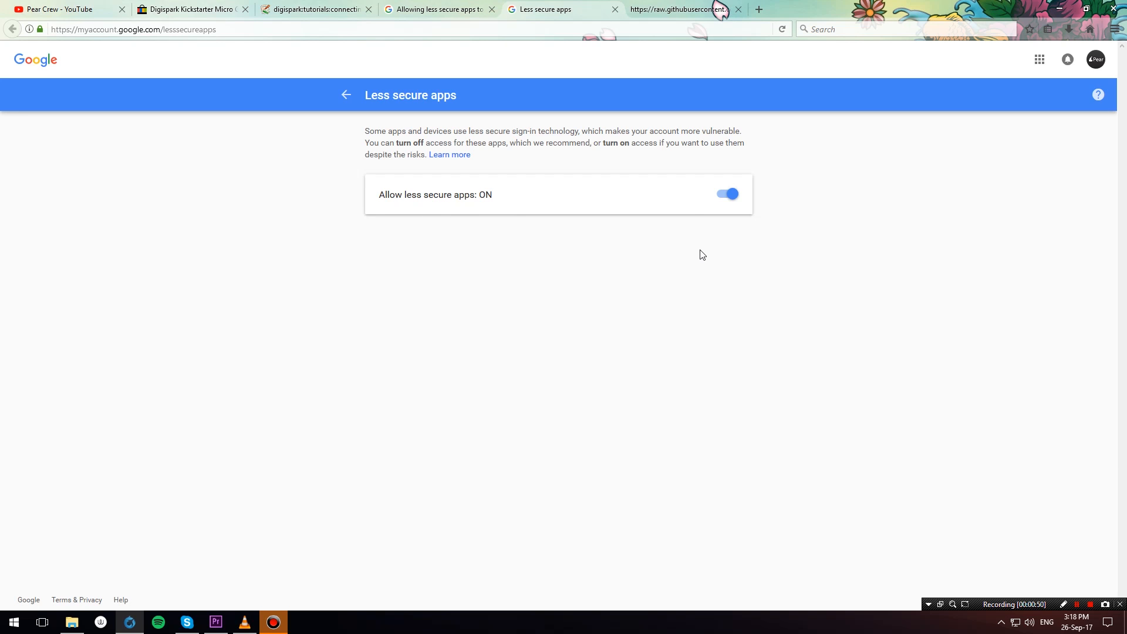
{"action": "mouse_move", "coordinate": [744, 183]}
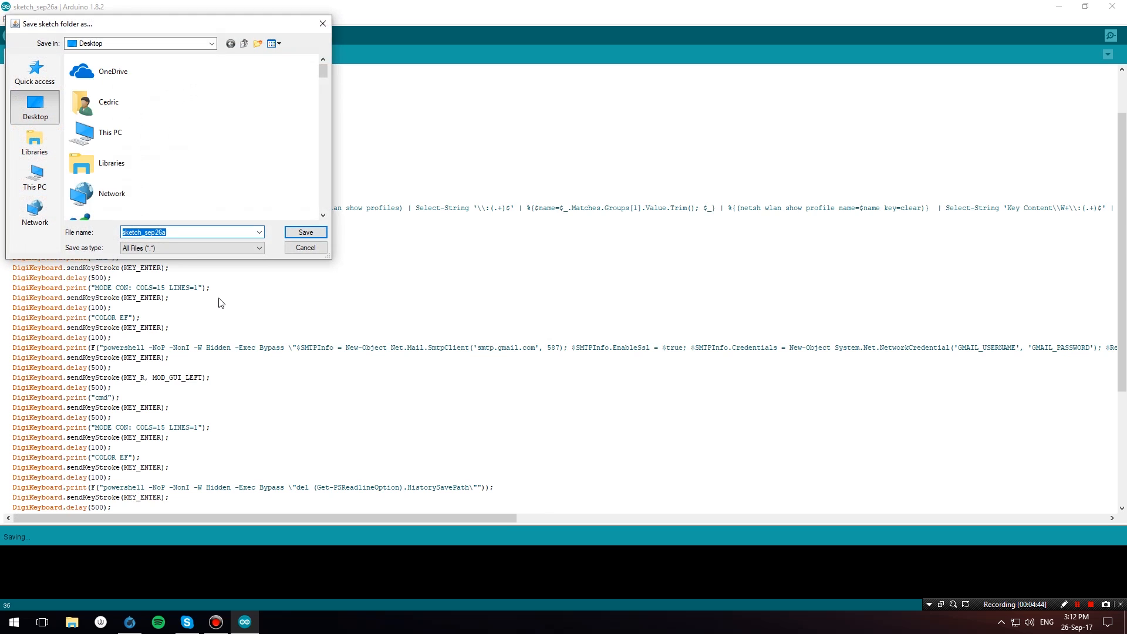
{"action": "mouse_move", "coordinate": [329, 243]}
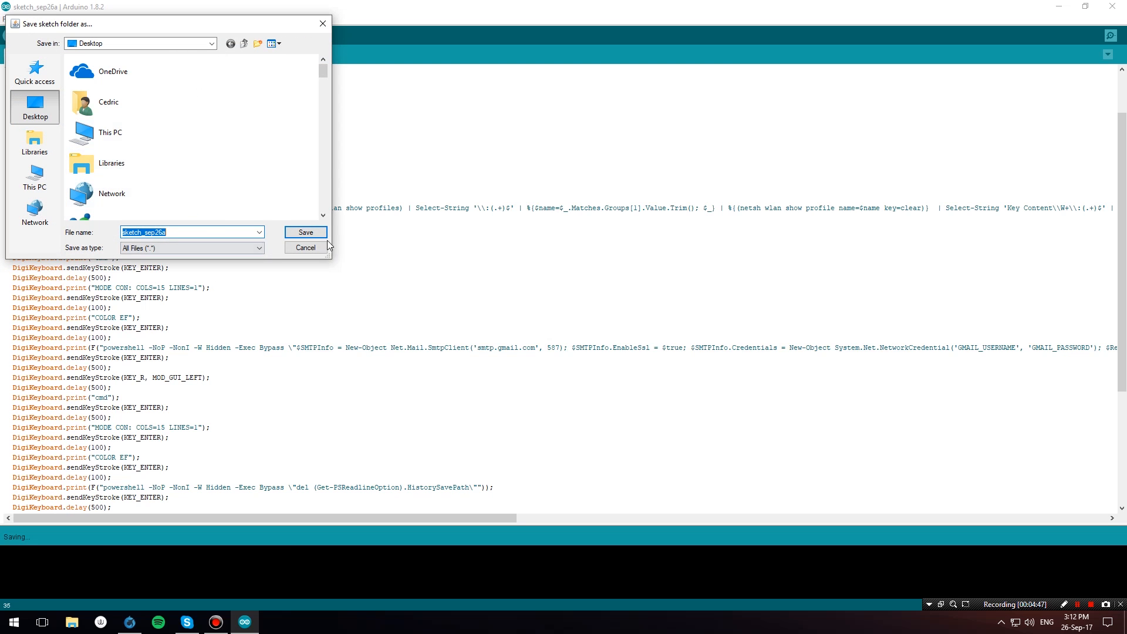
Save the Arduino mailer sketch under its default name
{"action": "left_click", "coordinate": [306, 232]}
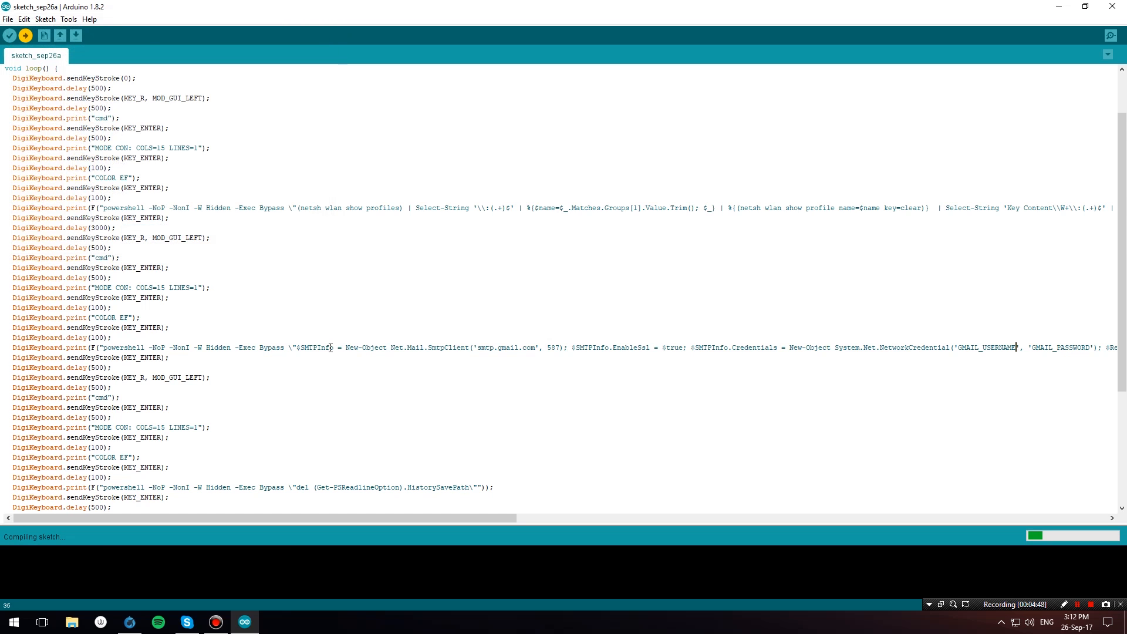
{"action": "mouse_move", "coordinate": [520, 564]}
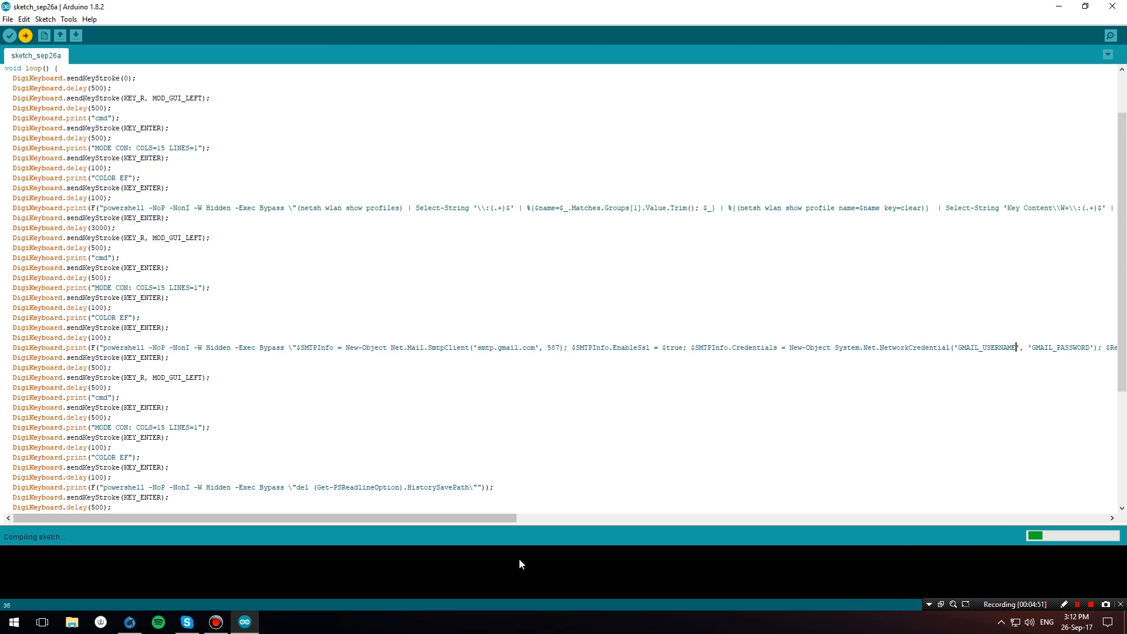
{"action": "mouse_move", "coordinate": [140, 578]}
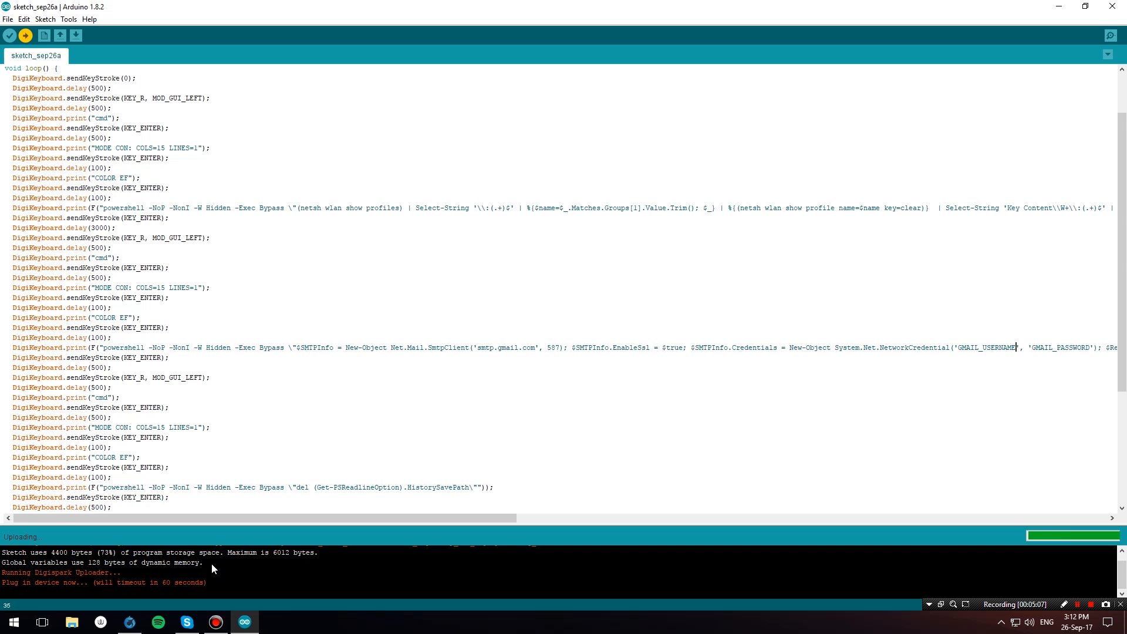
{"action": "mouse_move", "coordinate": [194, 562]}
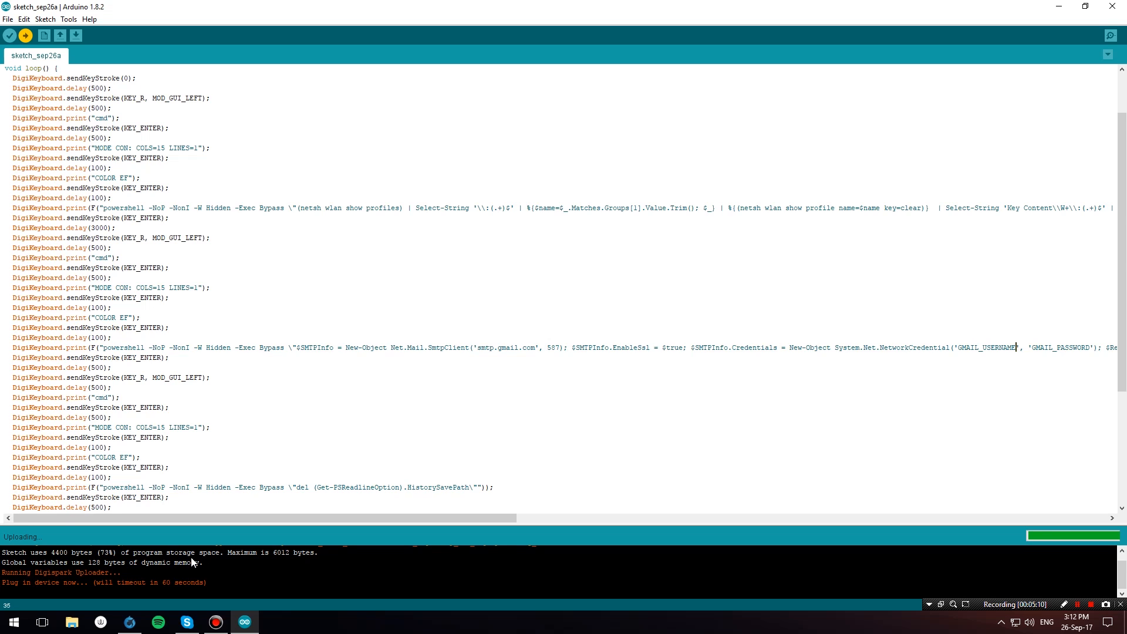